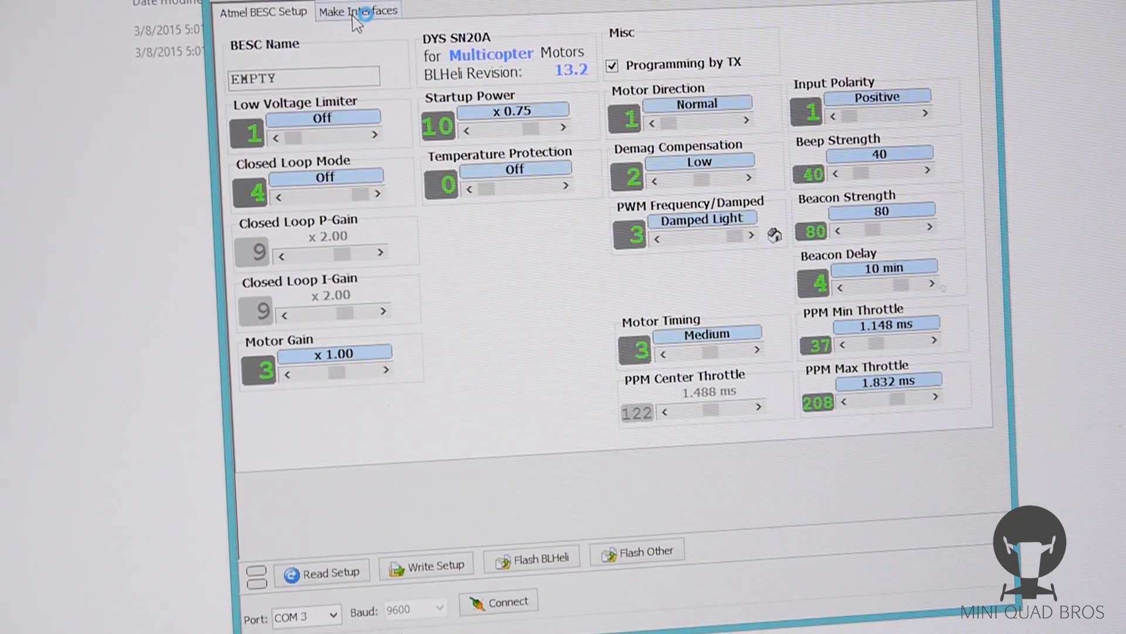
Show the Make Interfaces page with Nano w/ ATmega328 as the Arduino board at 57600 baud
{"action": "left_click", "coordinate": [358, 11]}
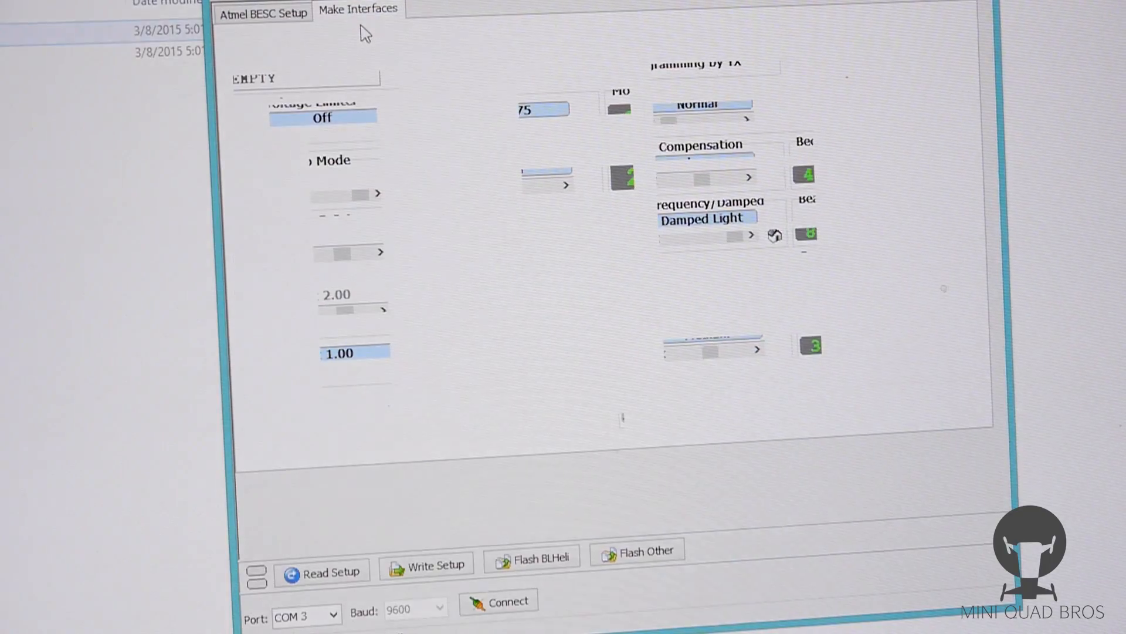
{"action": "left_click", "coordinate": [357, 10]}
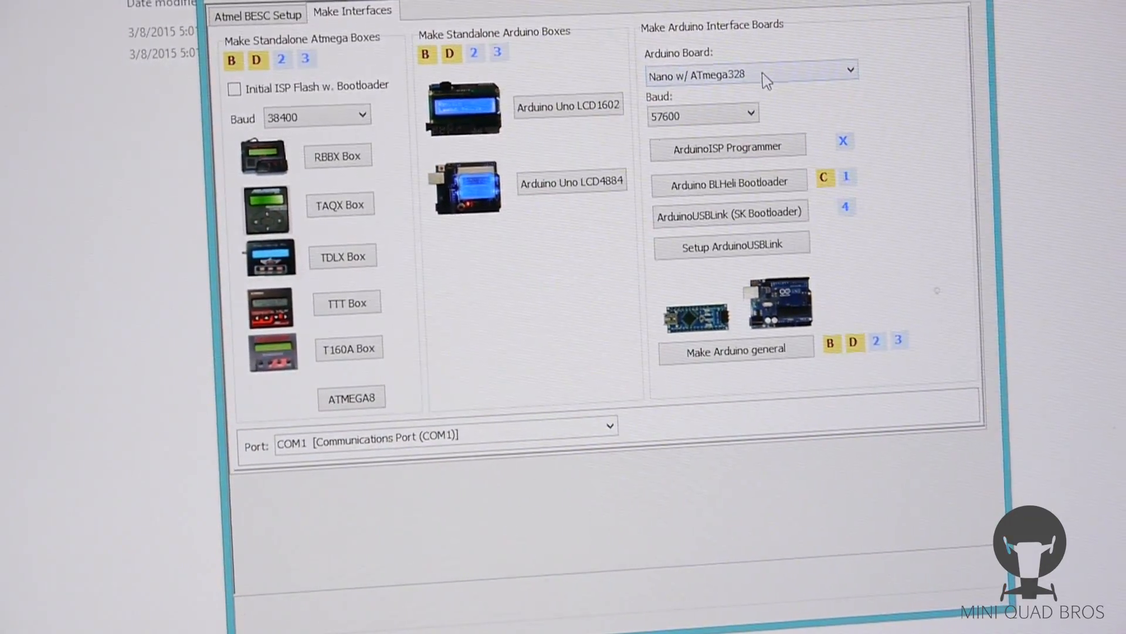
{"action": "left_click", "coordinate": [752, 74]}
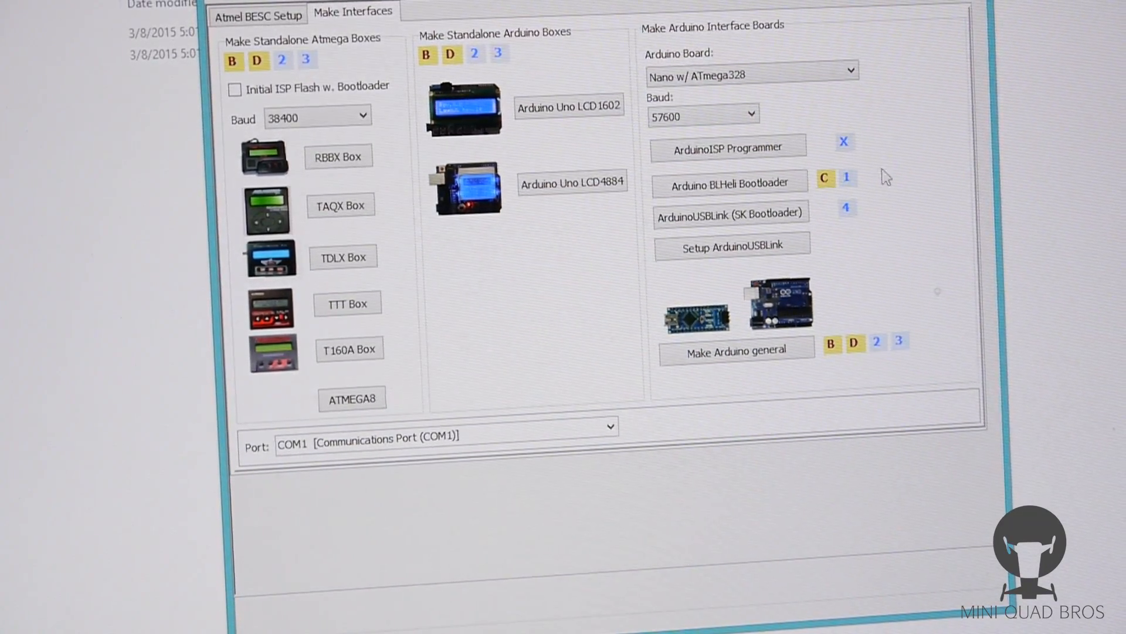
{"action": "mouse_move", "coordinate": [727, 149]}
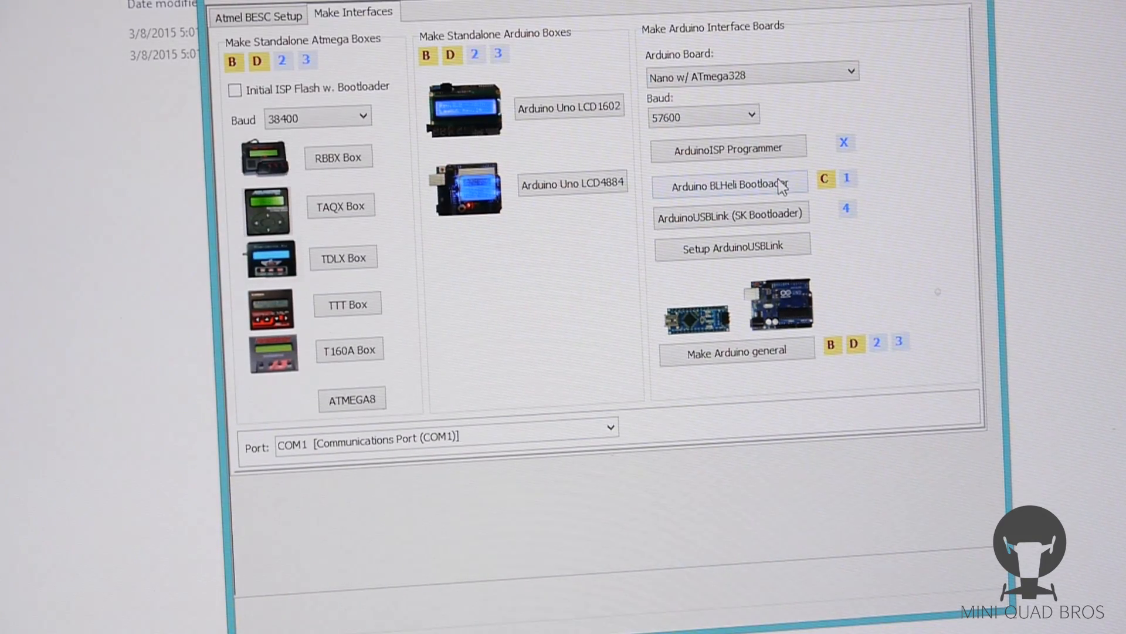
Decline flashing on COM1, switch the port to COM8, and request the Arduino BLHeli Bootloader flash
{"action": "left_click", "coordinate": [730, 185]}
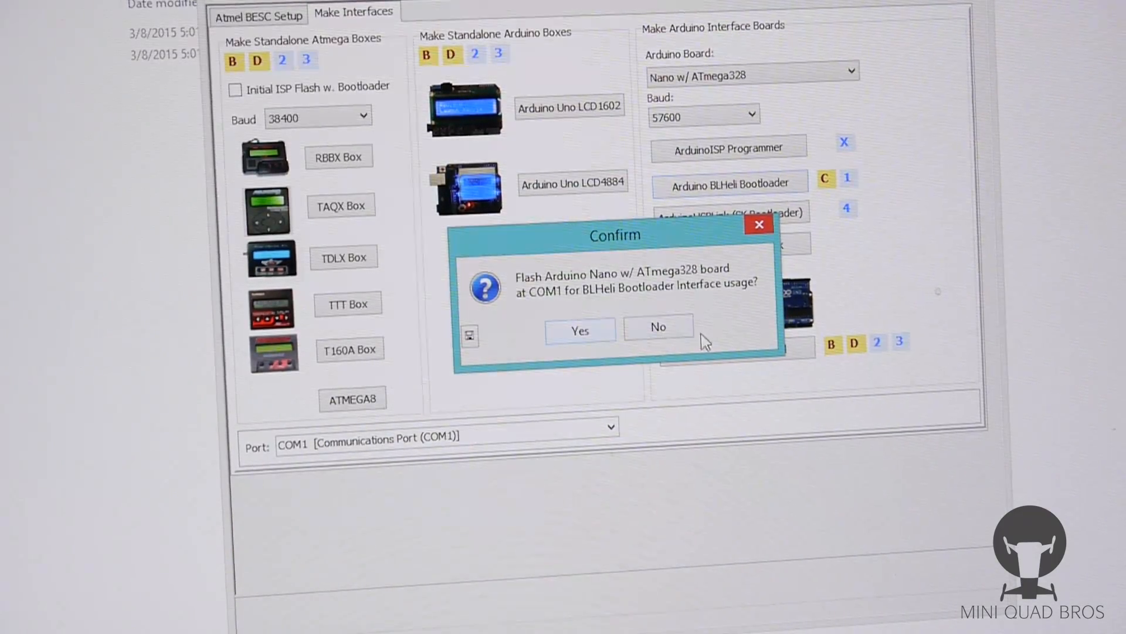
{"action": "left_click", "coordinate": [657, 327]}
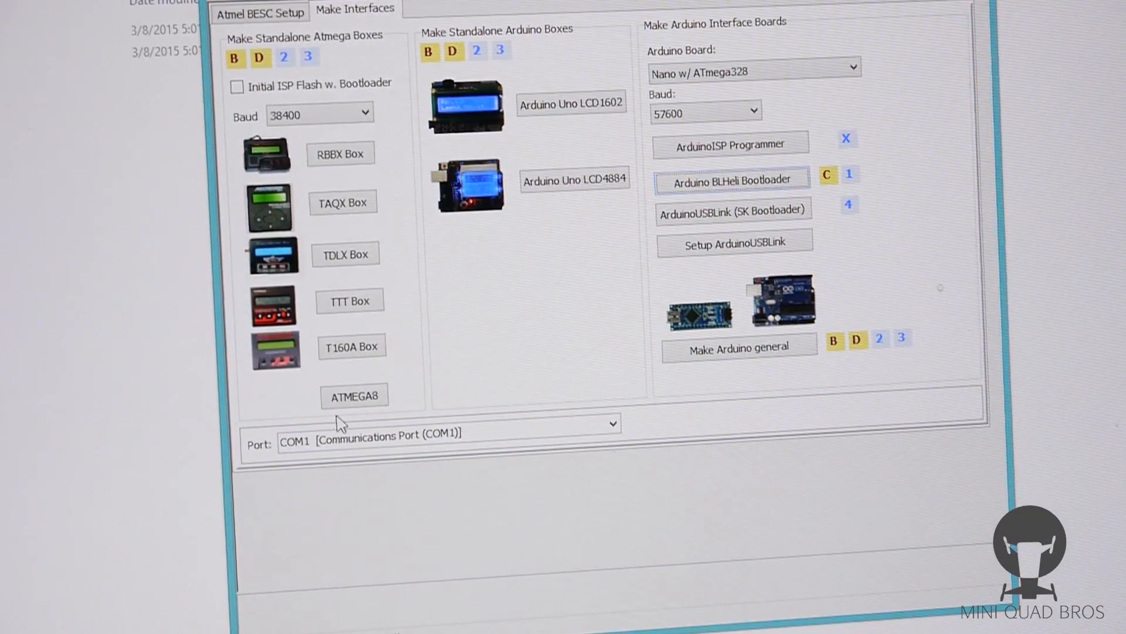
{"action": "left_click", "coordinate": [611, 422]}
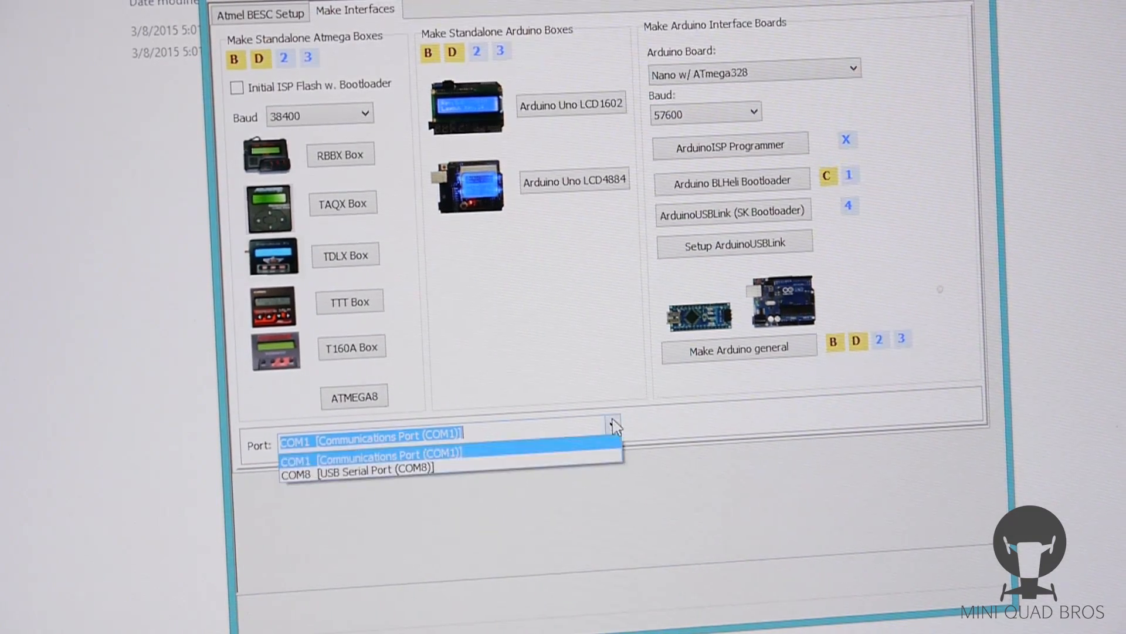
{"action": "left_click", "coordinate": [356, 470]}
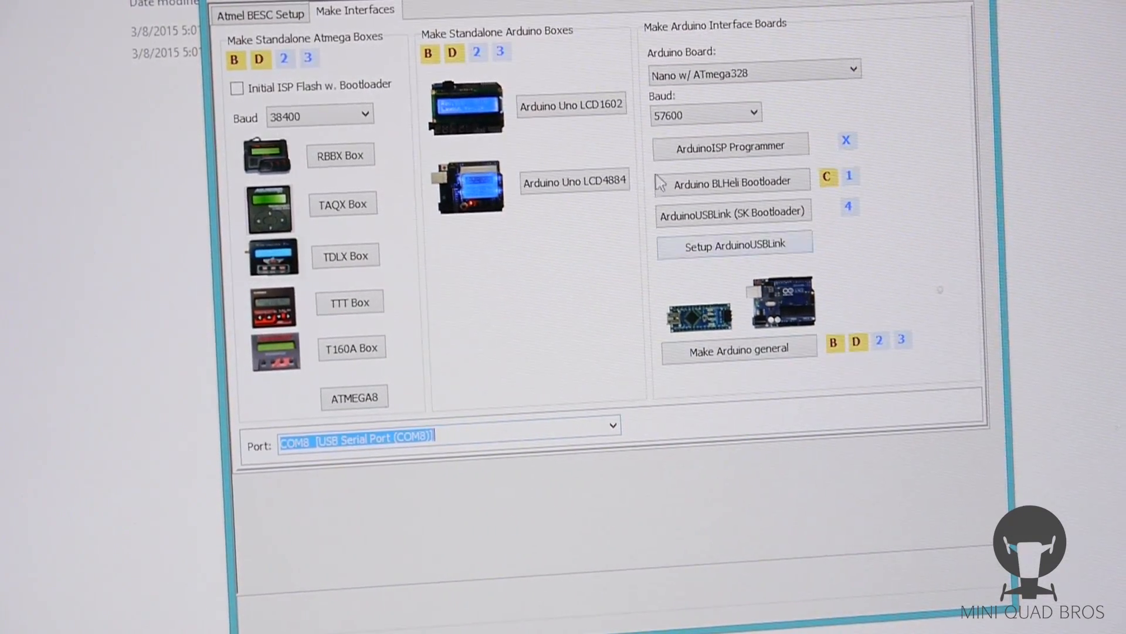
{"action": "mouse_move", "coordinate": [733, 182]}
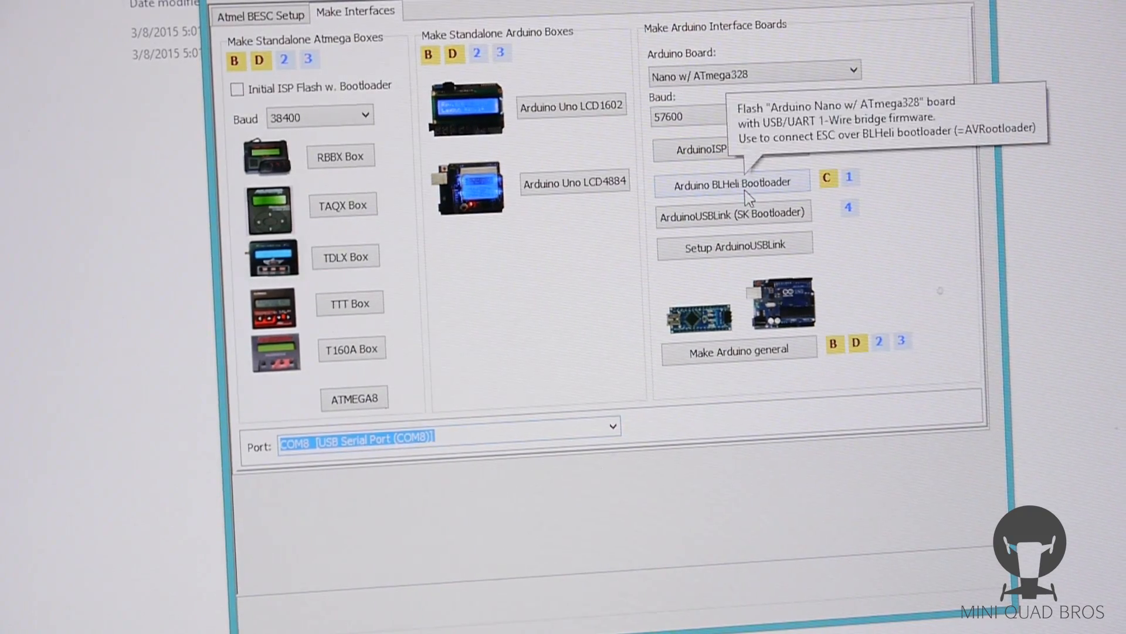
{"action": "left_click", "coordinate": [731, 183]}
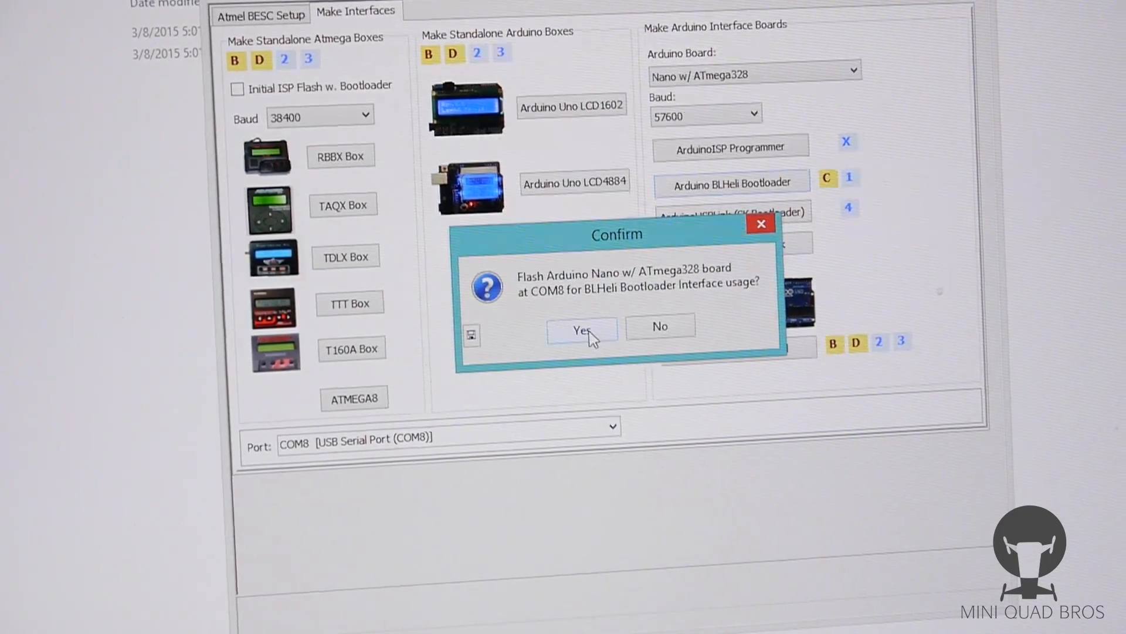
Flash the Nano on COM8 with the BLHeli bootloader firmware and dismiss both notices
{"action": "left_click", "coordinate": [580, 330]}
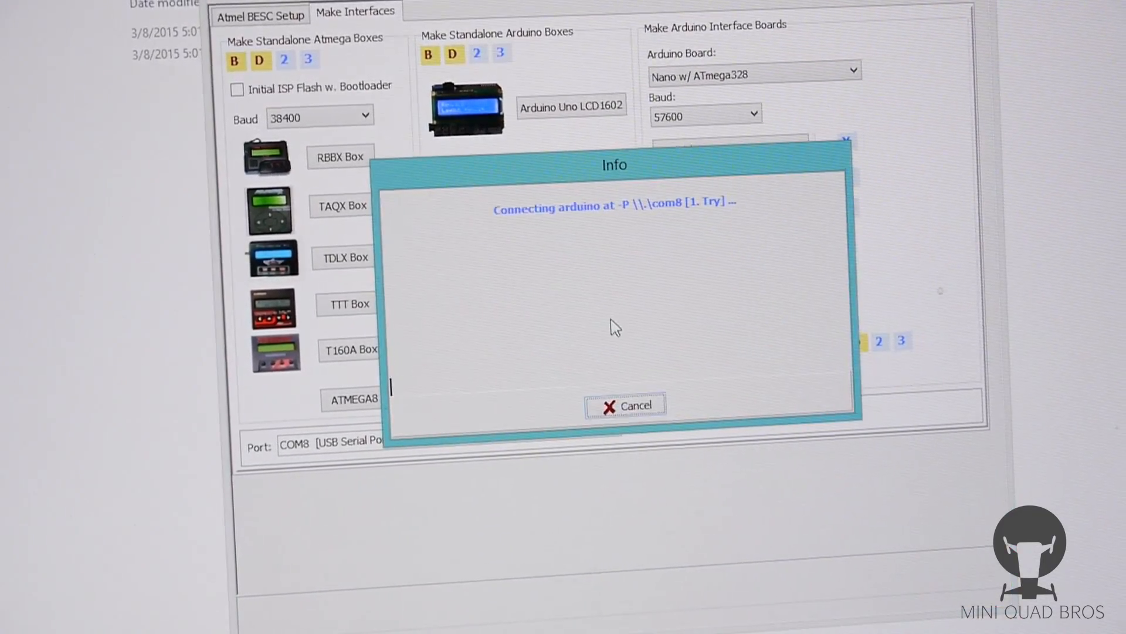
{"action": "mouse_move", "coordinate": [563, 263]}
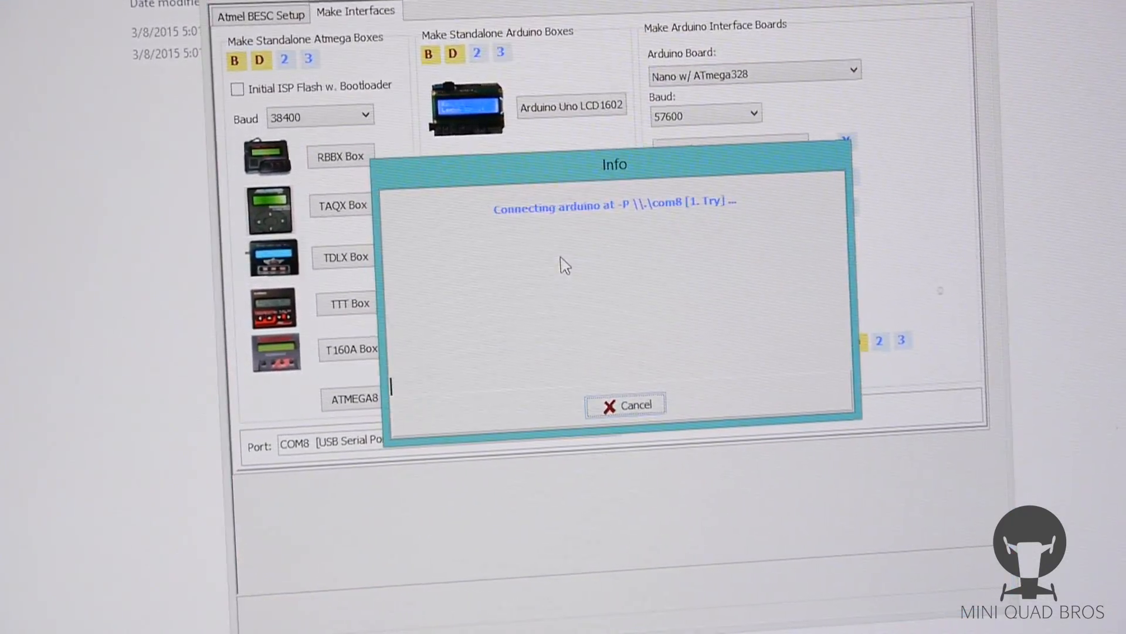
{"action": "left_click", "coordinate": [624, 404]}
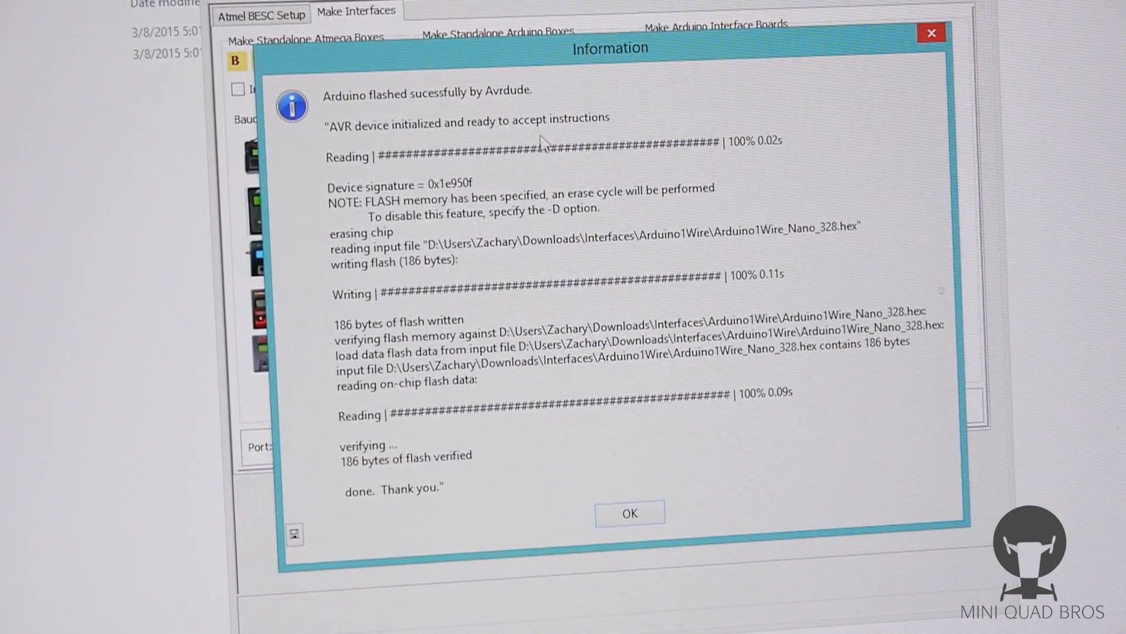
{"action": "left_click", "coordinate": [629, 513]}
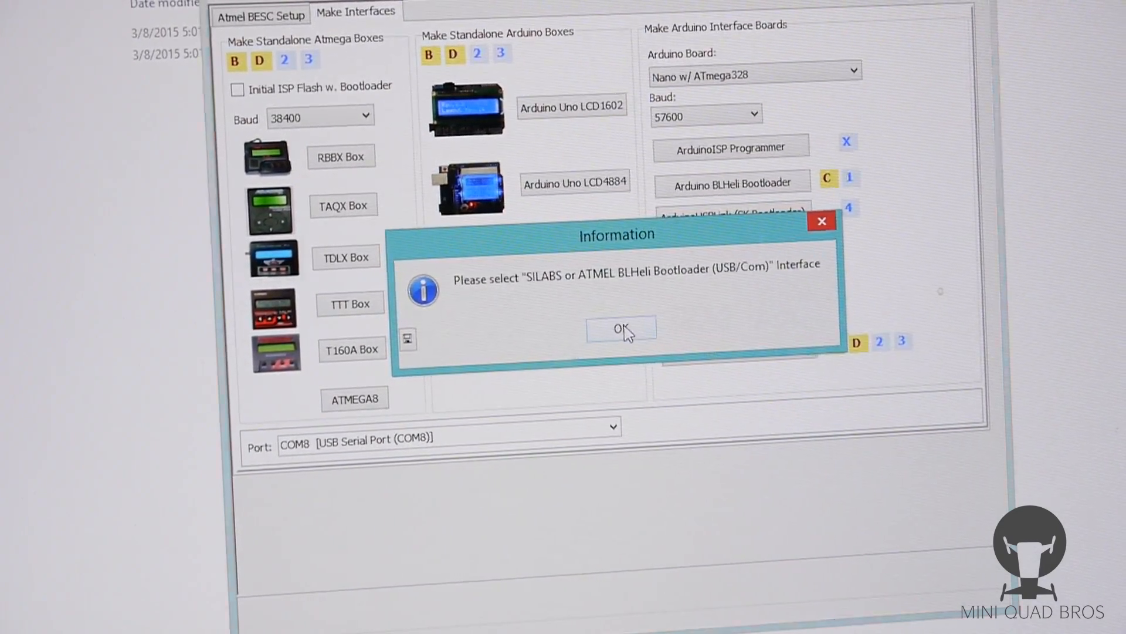
{"action": "left_click", "coordinate": [619, 329]}
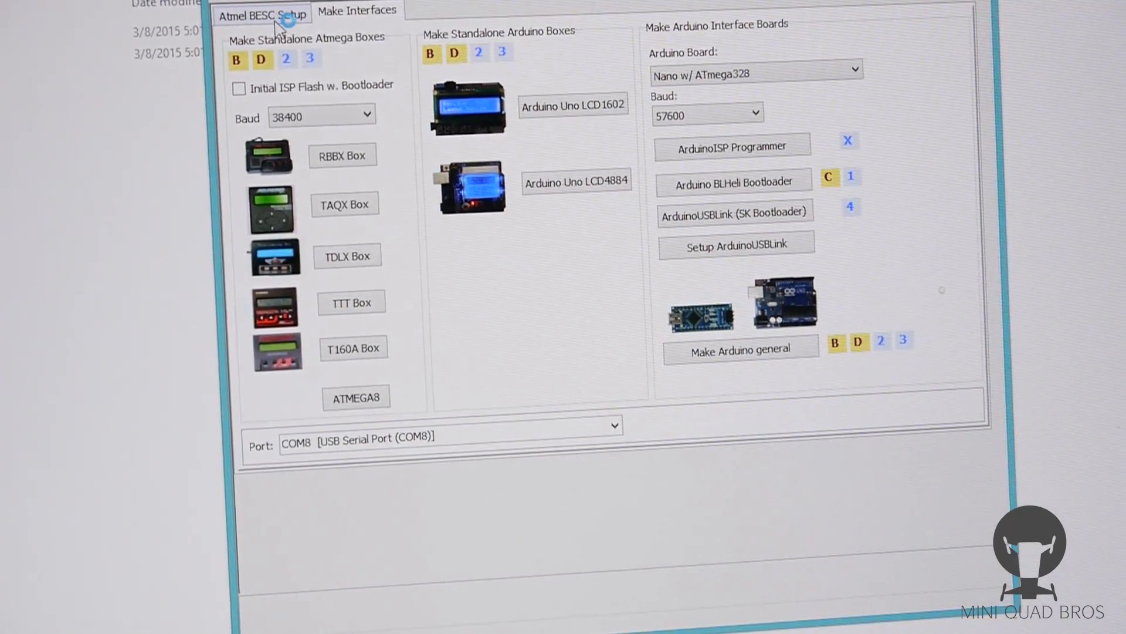
On Atmel BESC Setup, select the 1 ATMEL BLHeli Bootloader (USB/Com) interface
{"action": "left_click", "coordinate": [262, 13]}
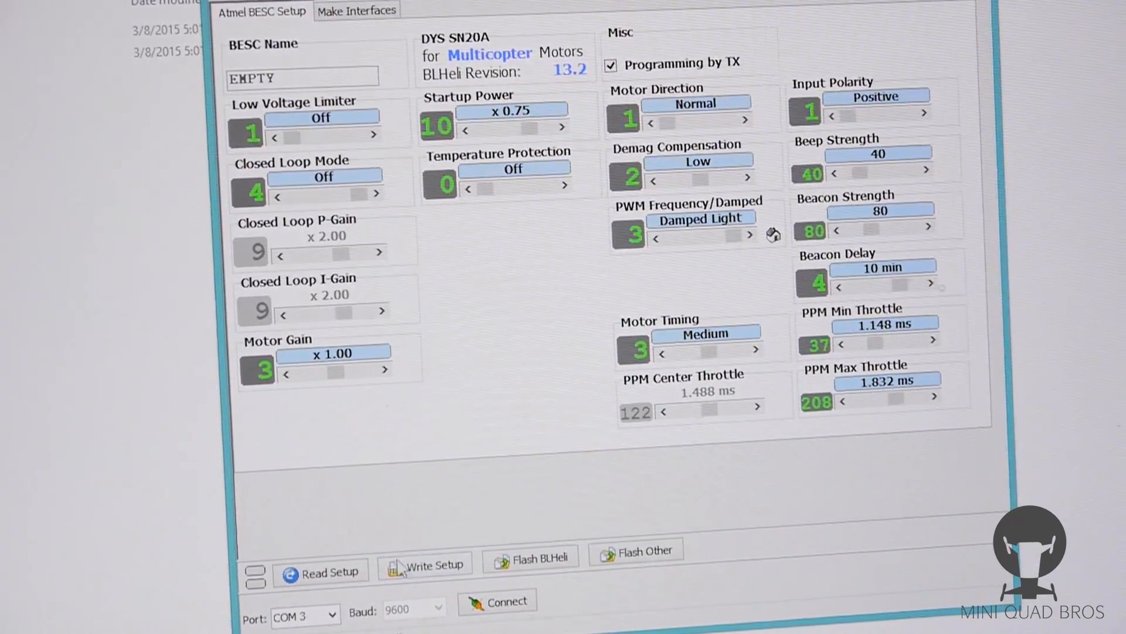
{"action": "left_click", "coordinate": [357, 12]}
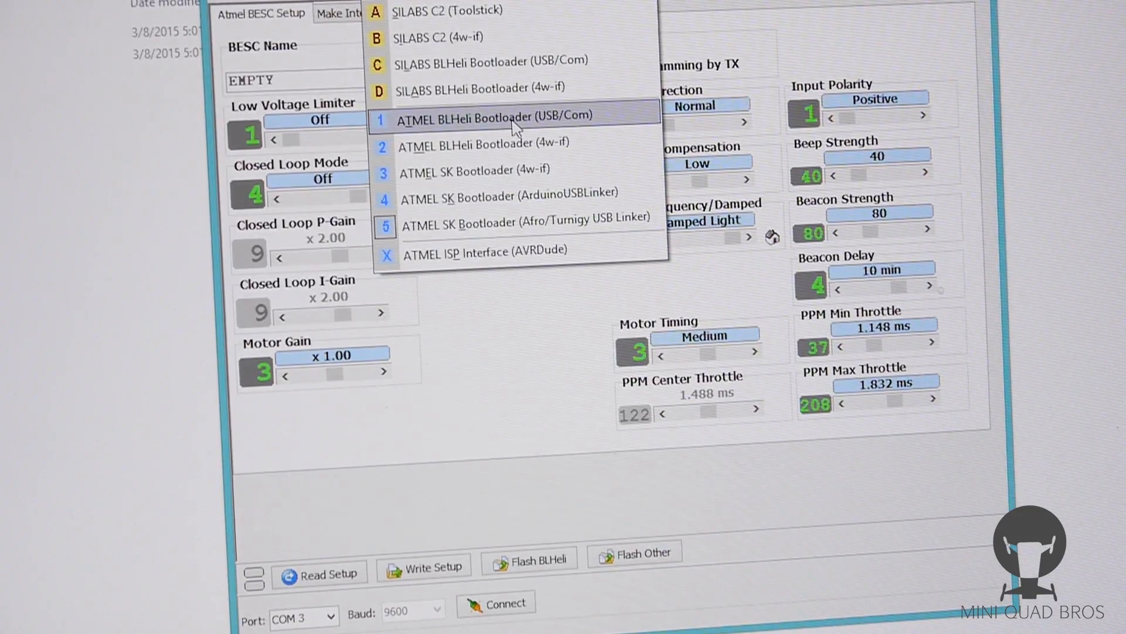
{"action": "left_click", "coordinate": [494, 117]}
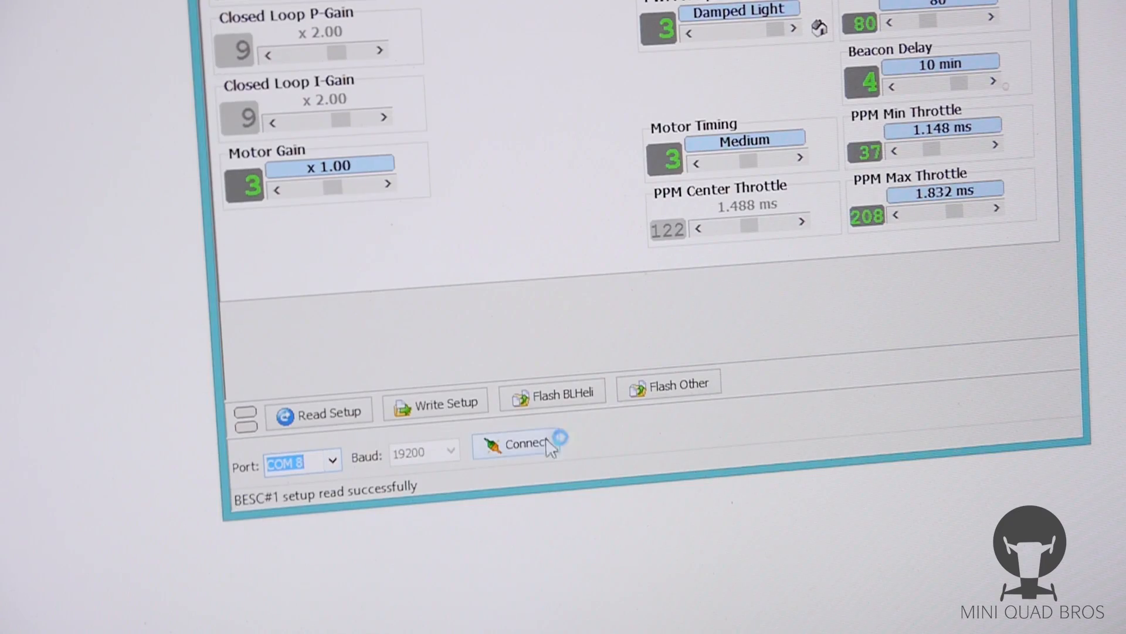
Connect to BESC#1 on COM 8, confirming after the ESC power-cycle prompt
{"action": "left_click", "coordinate": [516, 444]}
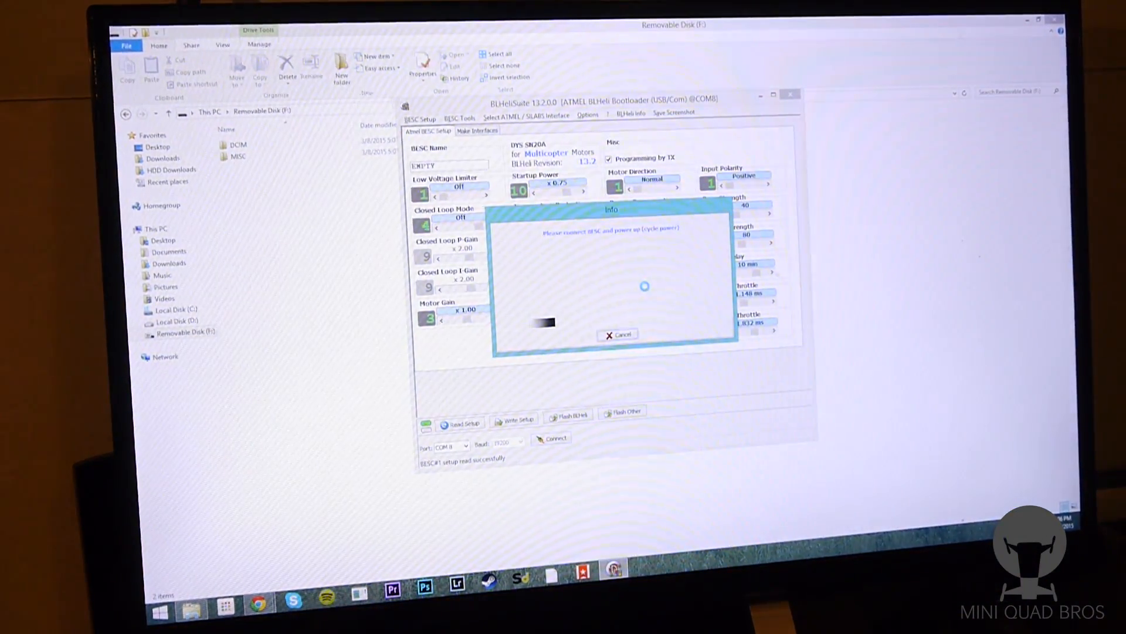
{"action": "left_click", "coordinate": [617, 334]}
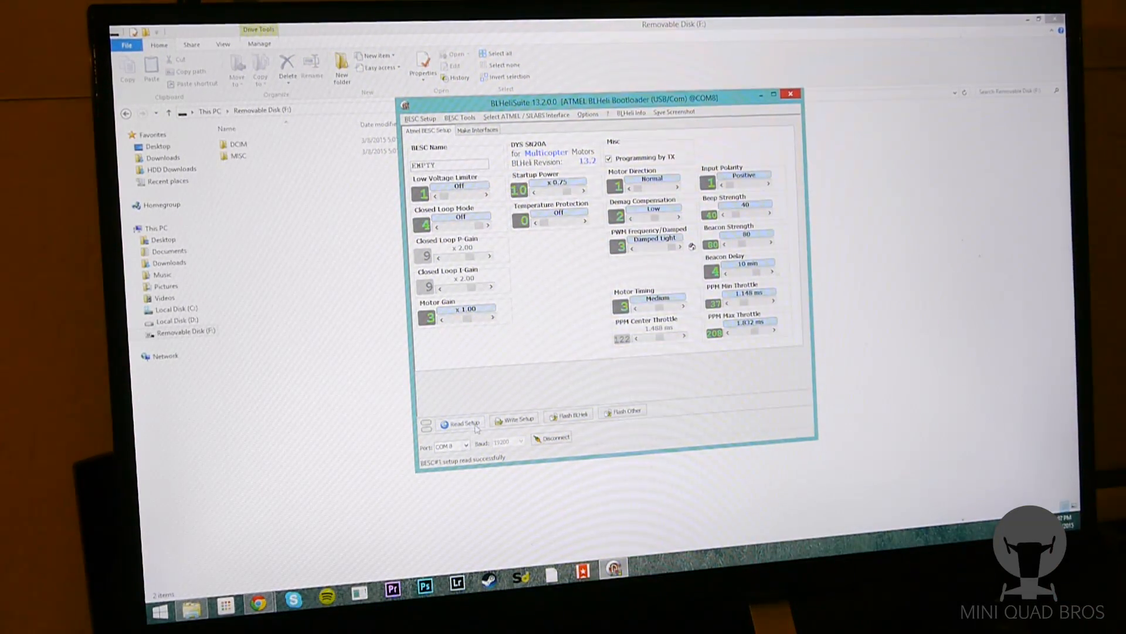
Read the ESC setup, then flash [Rev: 13.2] DYS SN20A MULTI firmware
{"action": "left_click", "coordinate": [460, 422]}
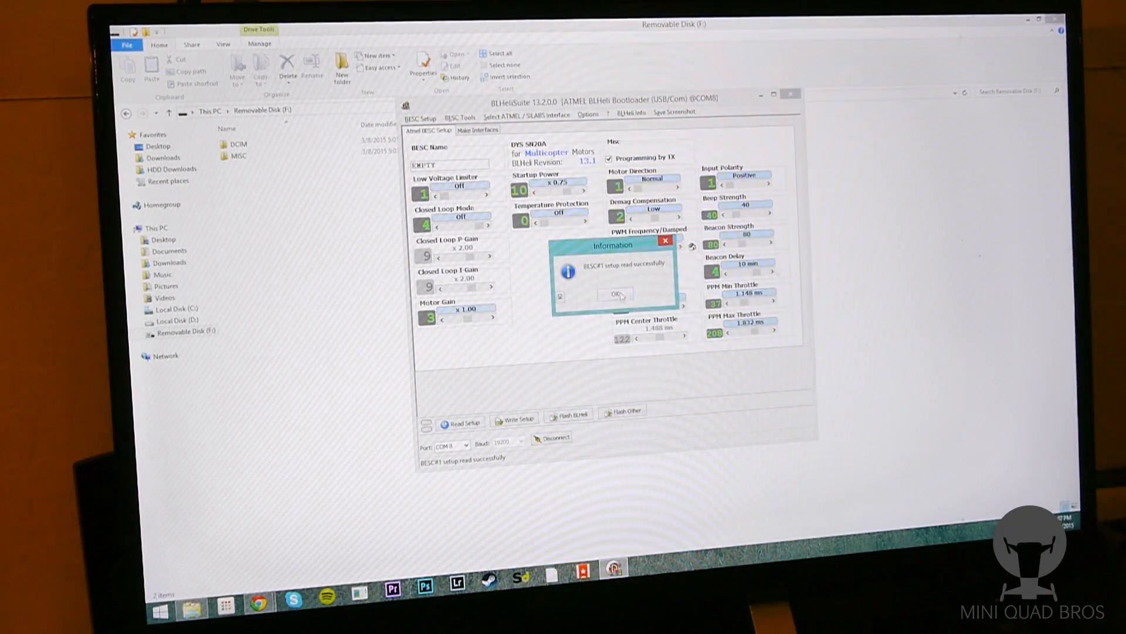
{"action": "left_click", "coordinate": [614, 294]}
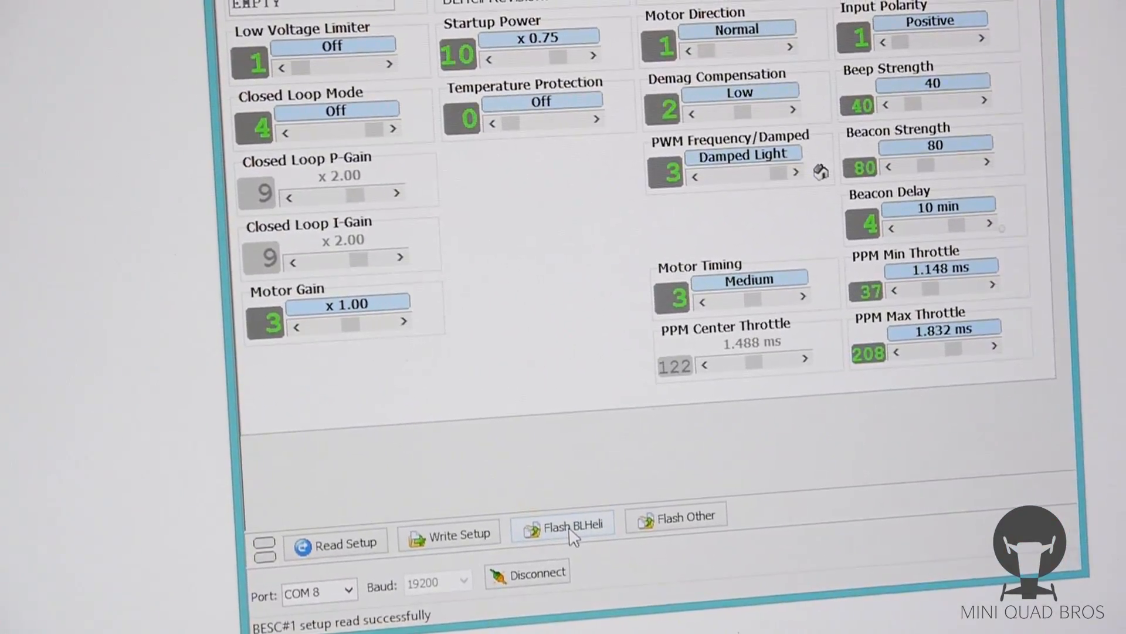
{"action": "left_click", "coordinate": [562, 524]}
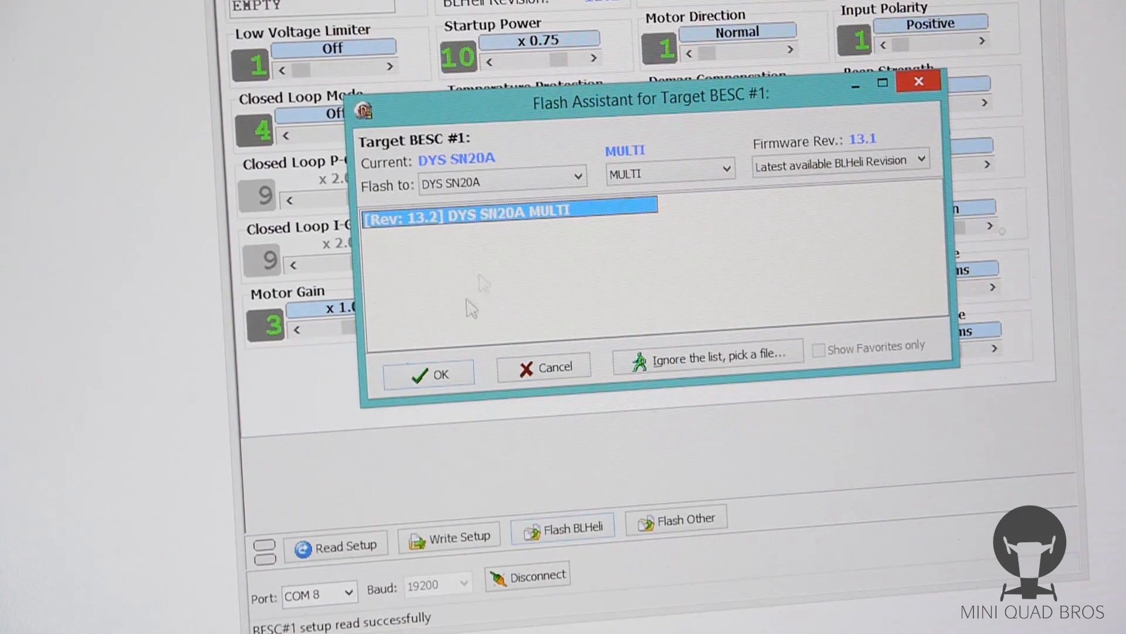
{"action": "left_click", "coordinate": [428, 374]}
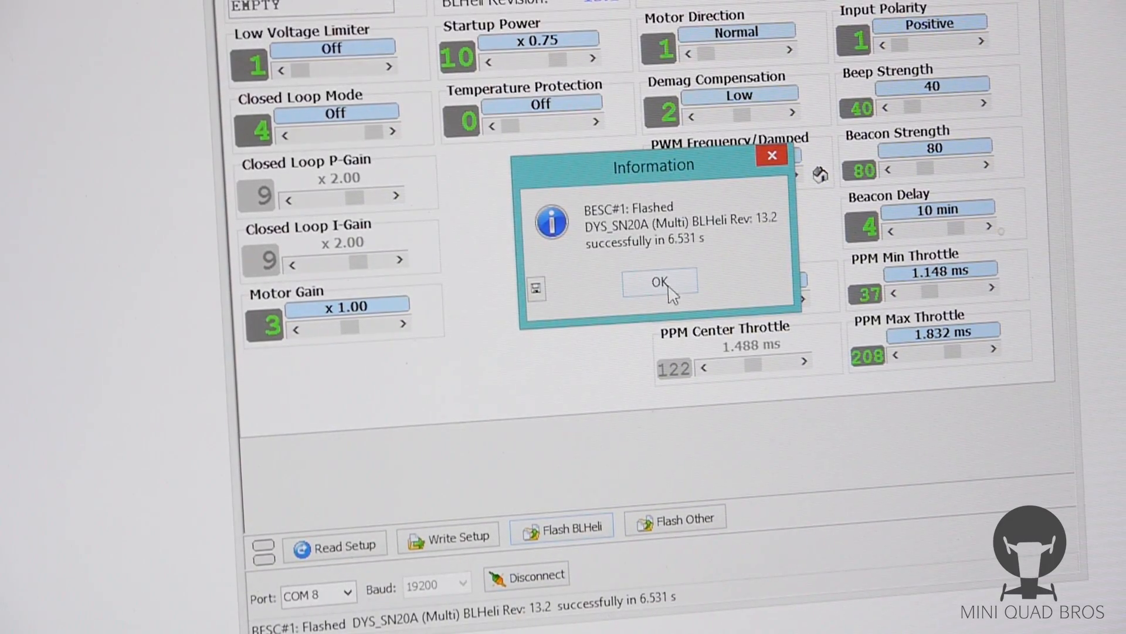
Accept the flash notice, write current settings to BESC#1, and re-read its setup
{"action": "left_click", "coordinate": [657, 281]}
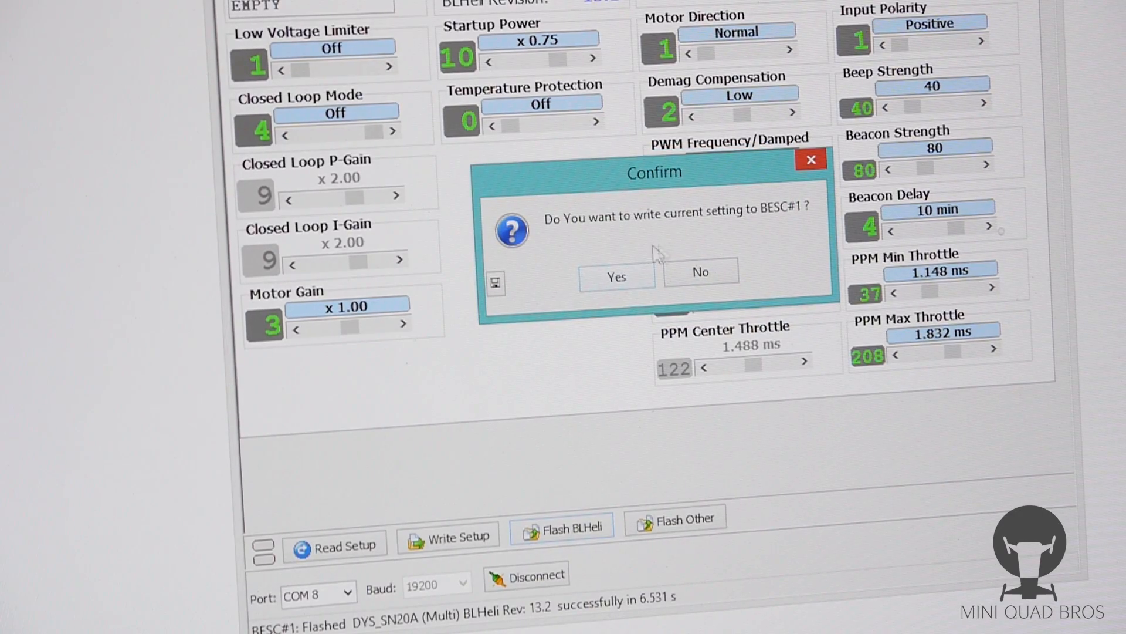
{"action": "left_click", "coordinate": [615, 276]}
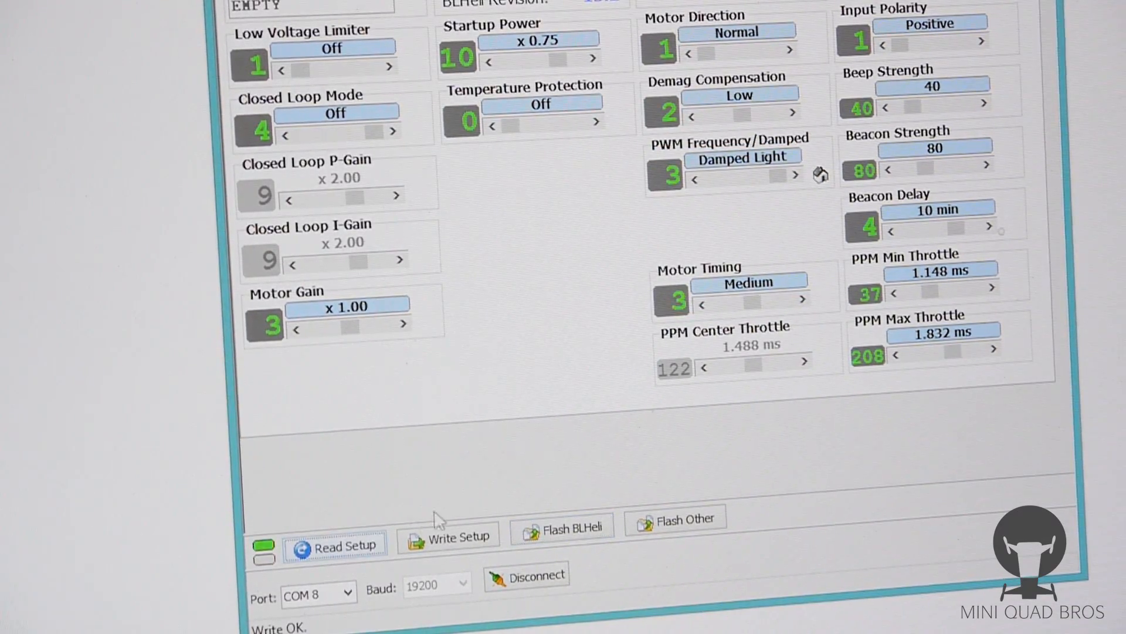
{"action": "left_click", "coordinate": [335, 545]}
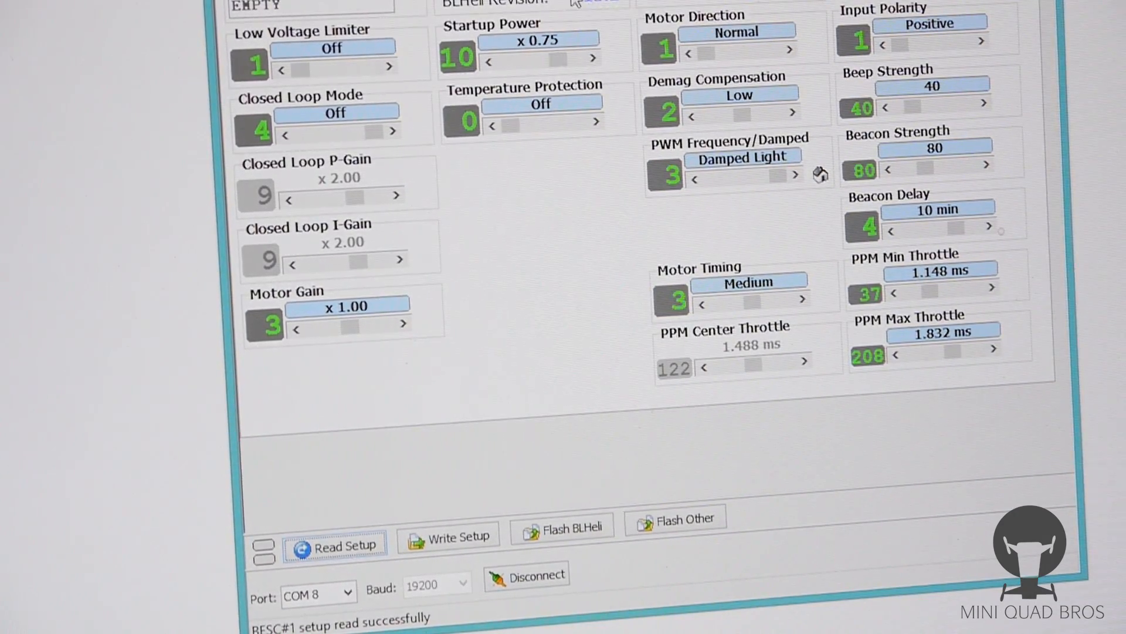
{"action": "mouse_move", "coordinate": [591, 371]}
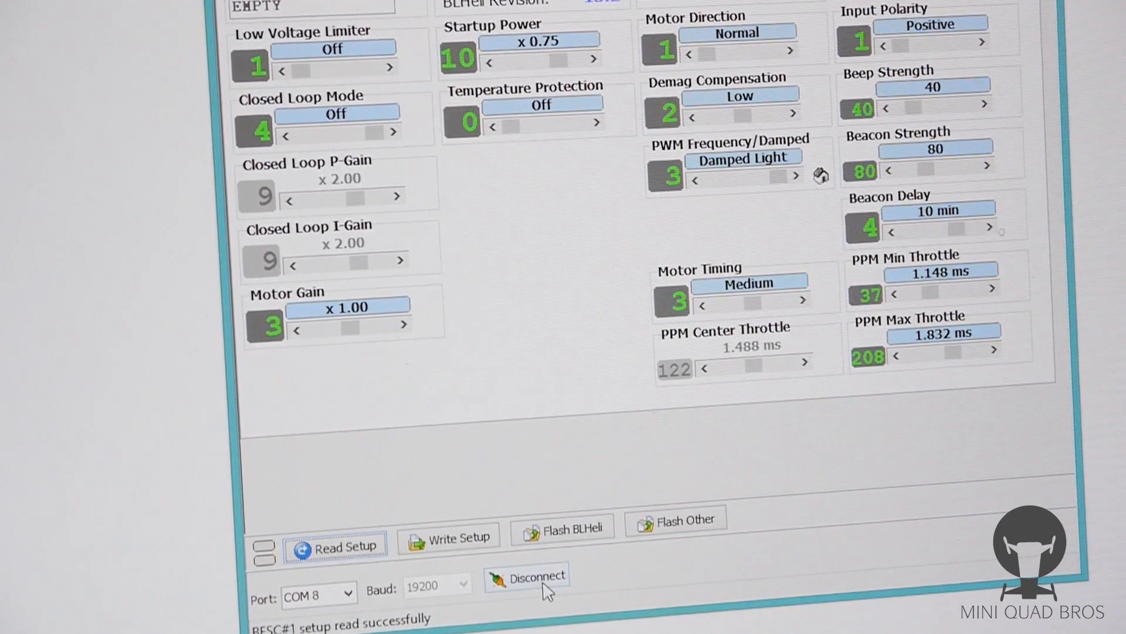
Disconnect from the ESC now running BLHeli Revision 13.2
{"action": "left_click", "coordinate": [527, 577]}
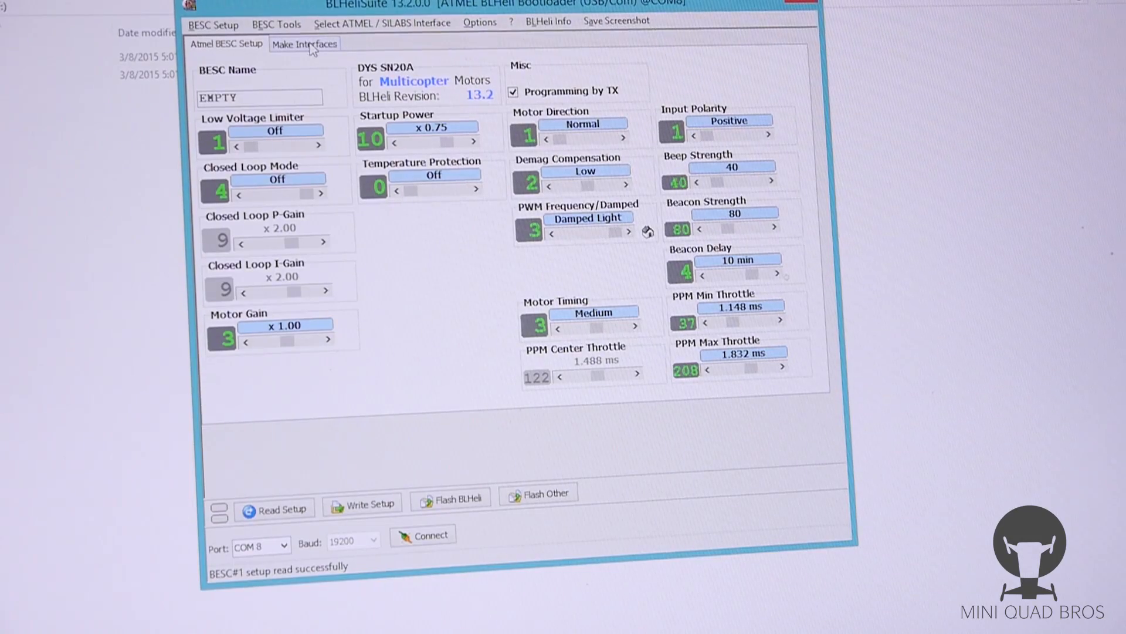
From Make Interfaces, flash the COM8 Nano with ArduinoUSBLink (SK Bootloader) firmware
{"action": "left_click", "coordinate": [304, 43]}
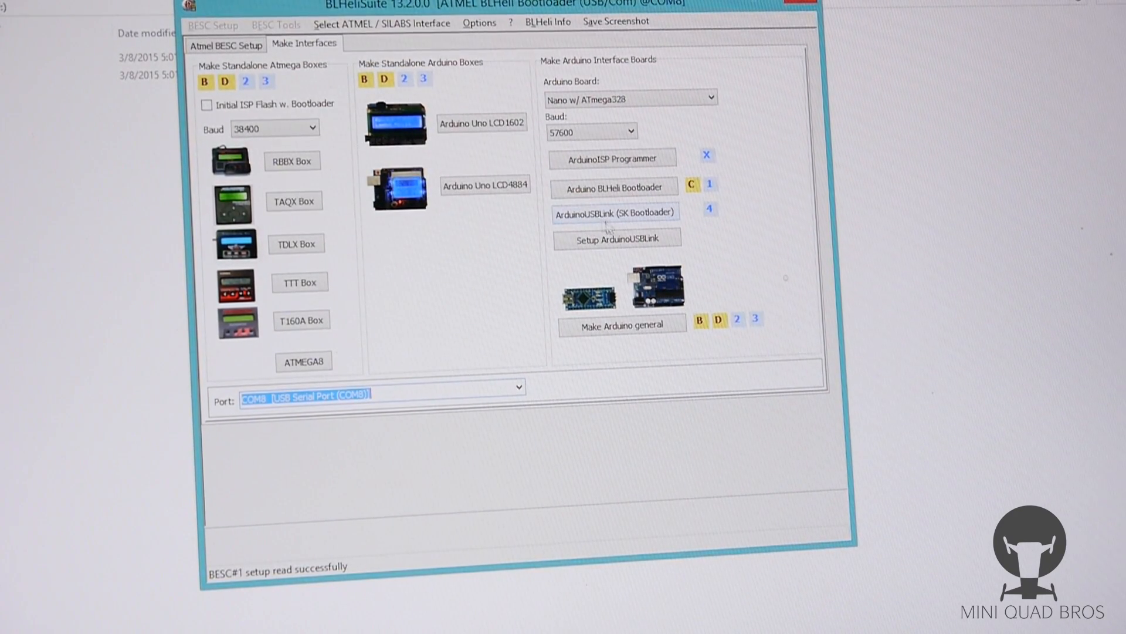
{"action": "left_click", "coordinate": [614, 212]}
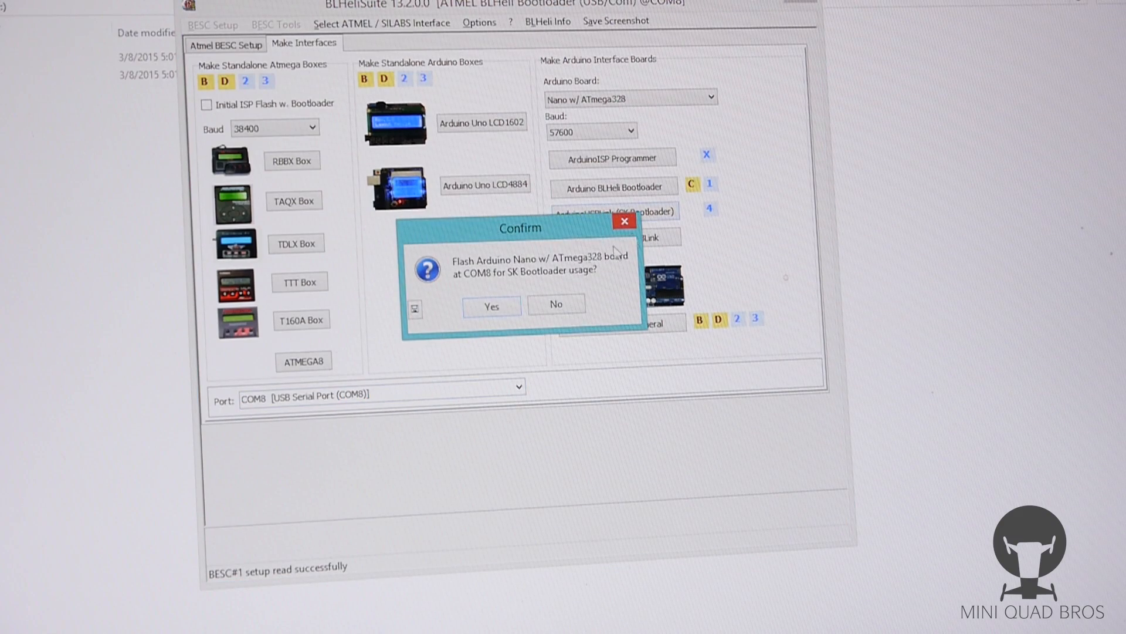
{"action": "left_click", "coordinate": [491, 306]}
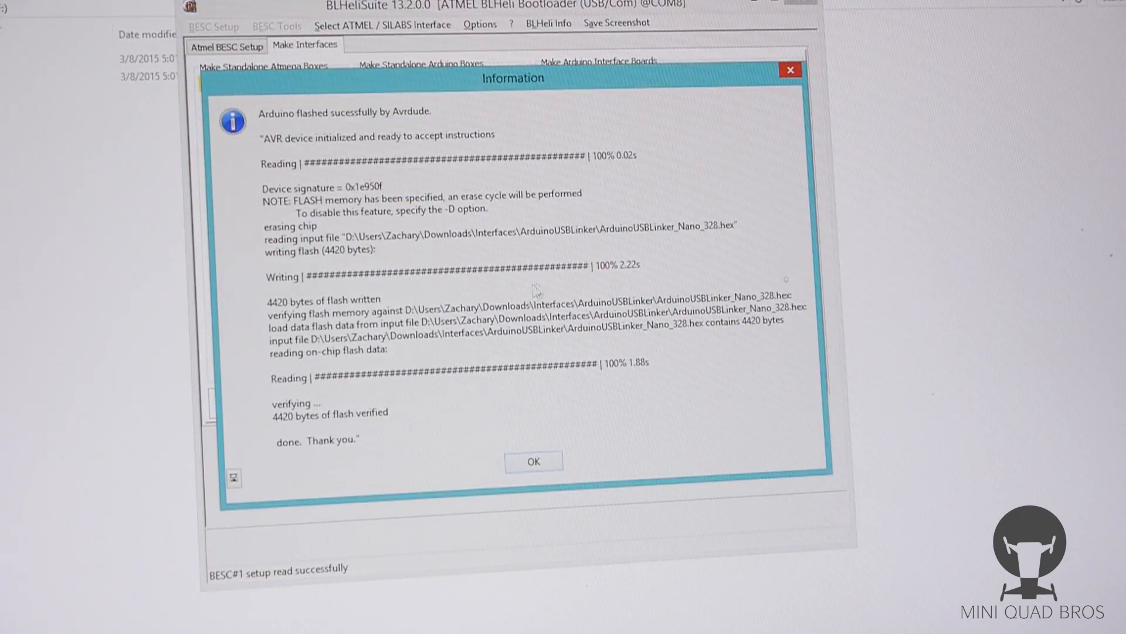
Dismiss the flash notices and write servo-plug settings (D3, D2, GND) to the Nano
{"action": "left_click", "coordinate": [533, 460]}
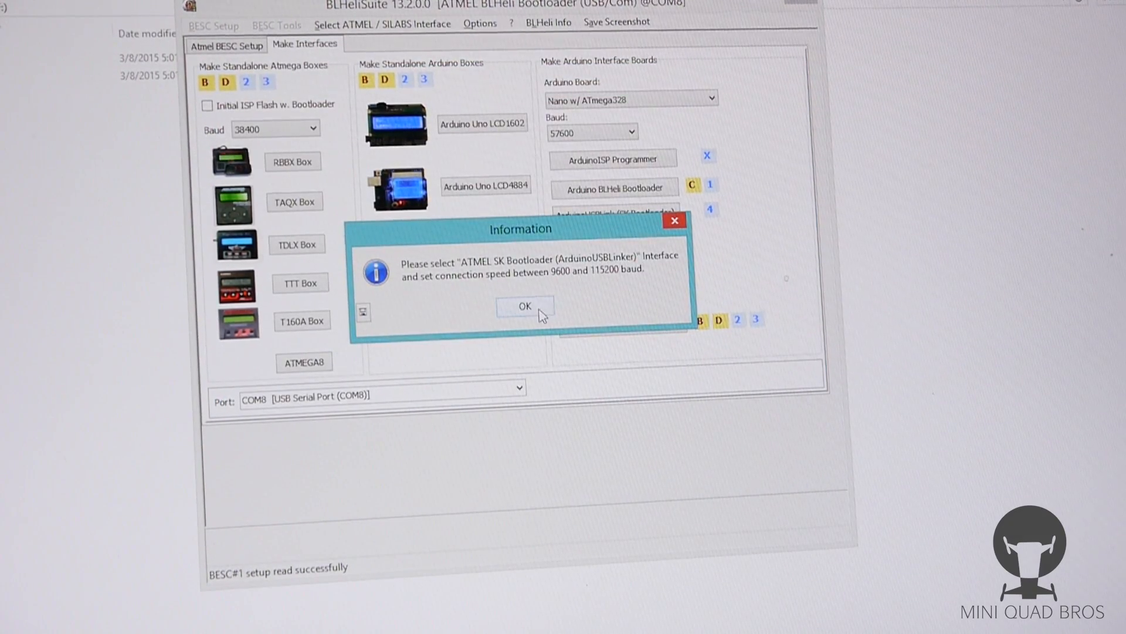
{"action": "left_click", "coordinate": [524, 307]}
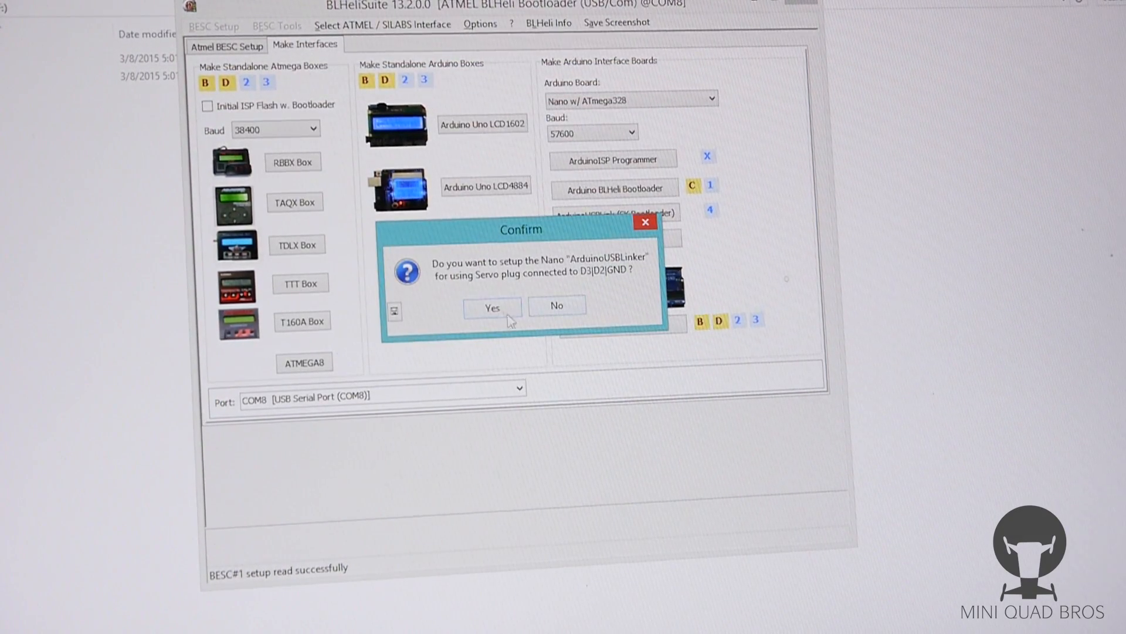
{"action": "mouse_move", "coordinate": [490, 276]}
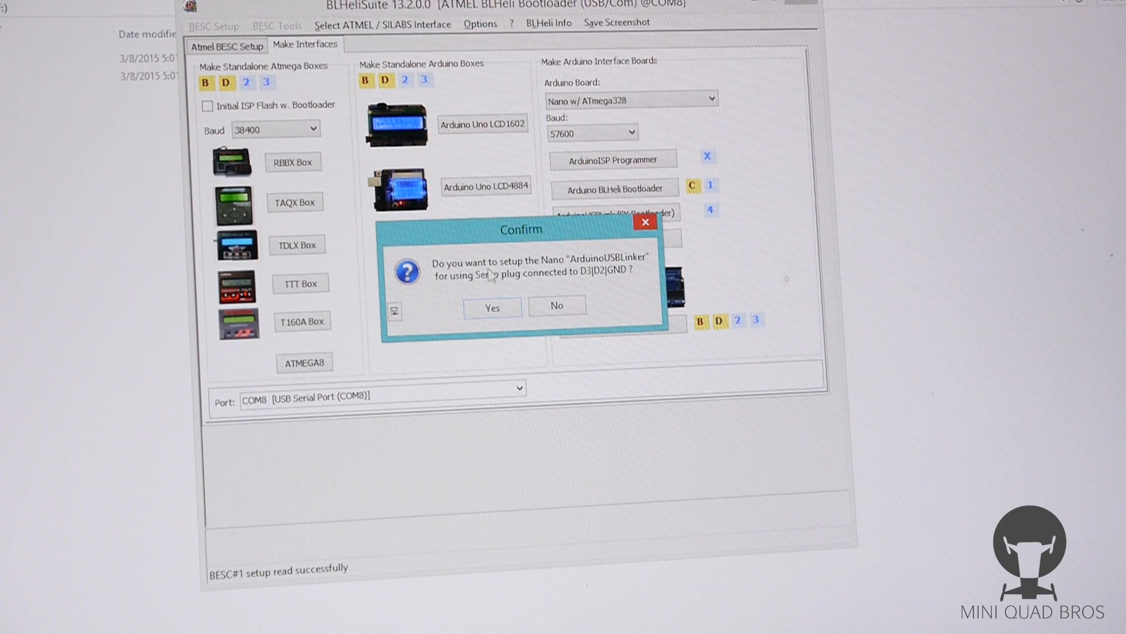
{"action": "mouse_move", "coordinate": [611, 269]}
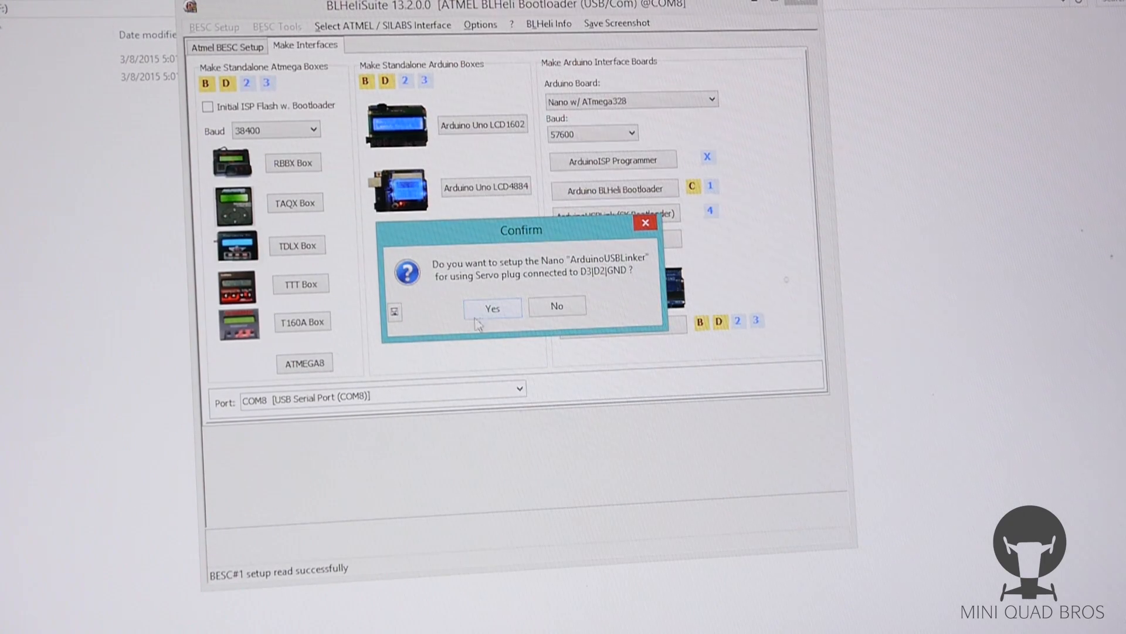
{"action": "left_click", "coordinate": [493, 307]}
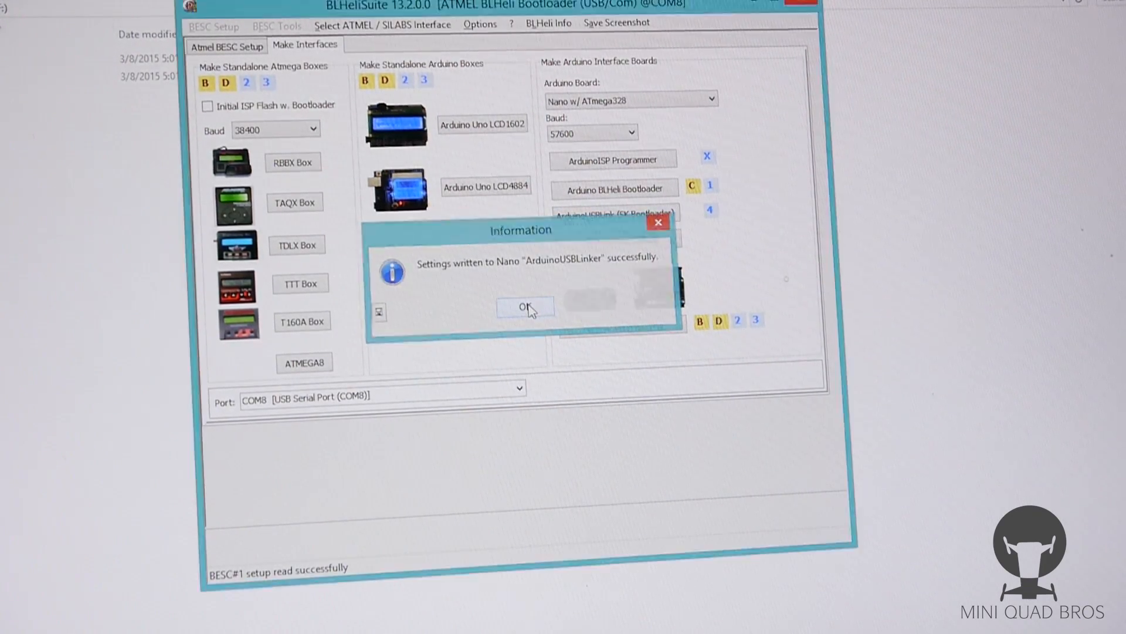
{"action": "left_click", "coordinate": [525, 307]}
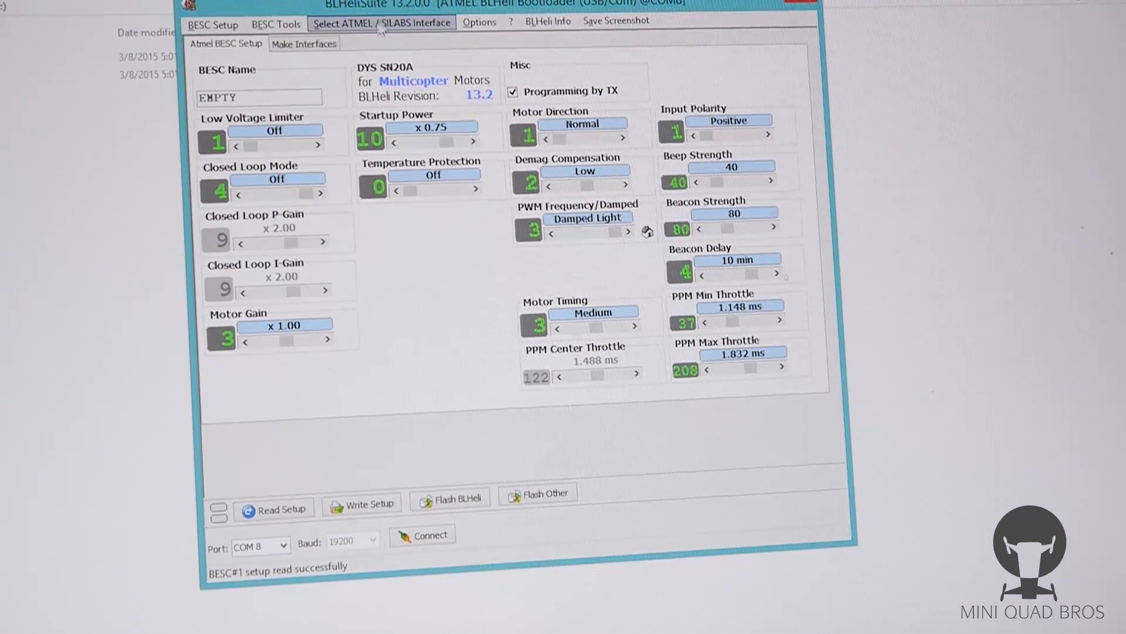
Choose the ATMEL SK Bootloader (ArduinoUSBLinker) interface and set the baud rate to 19200
{"action": "left_click", "coordinate": [381, 21]}
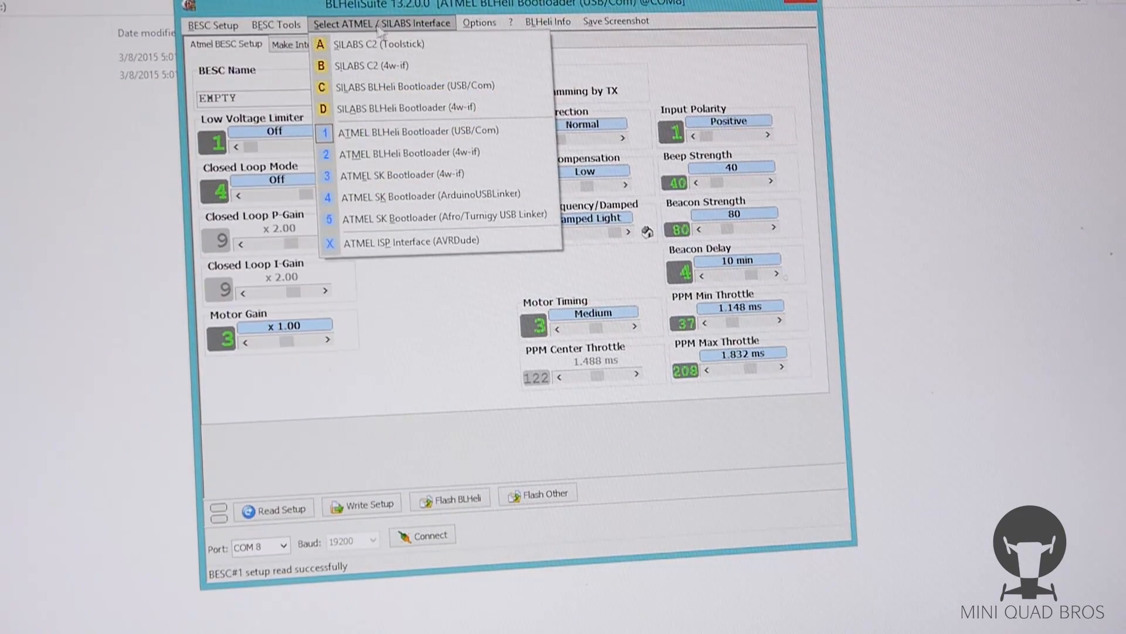
{"action": "mouse_move", "coordinate": [427, 196]}
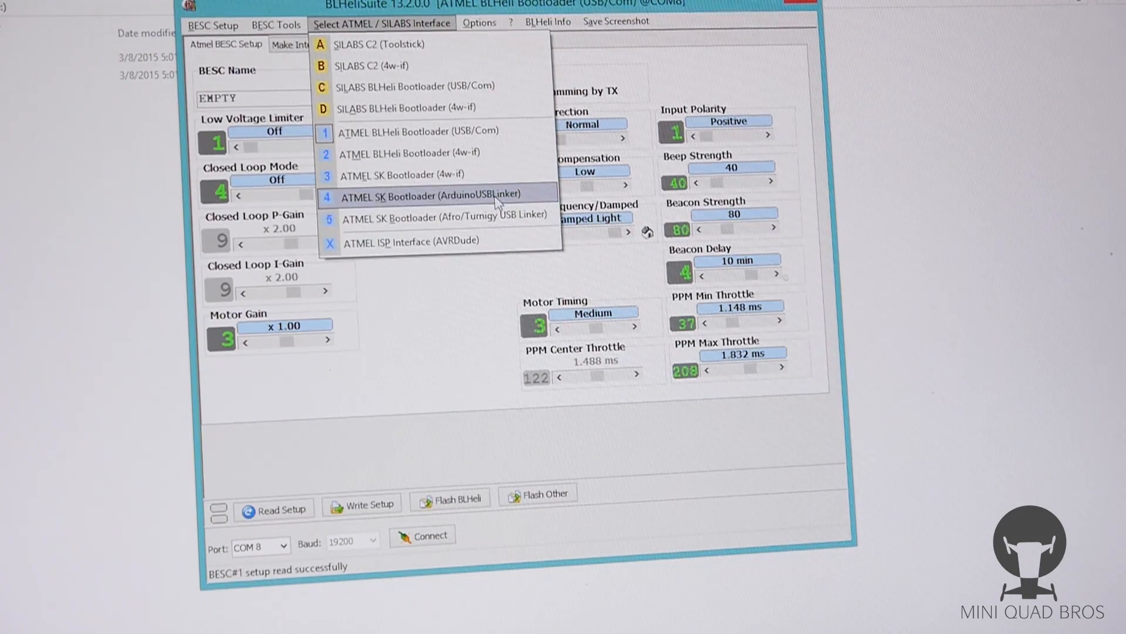
{"action": "left_click", "coordinate": [420, 196]}
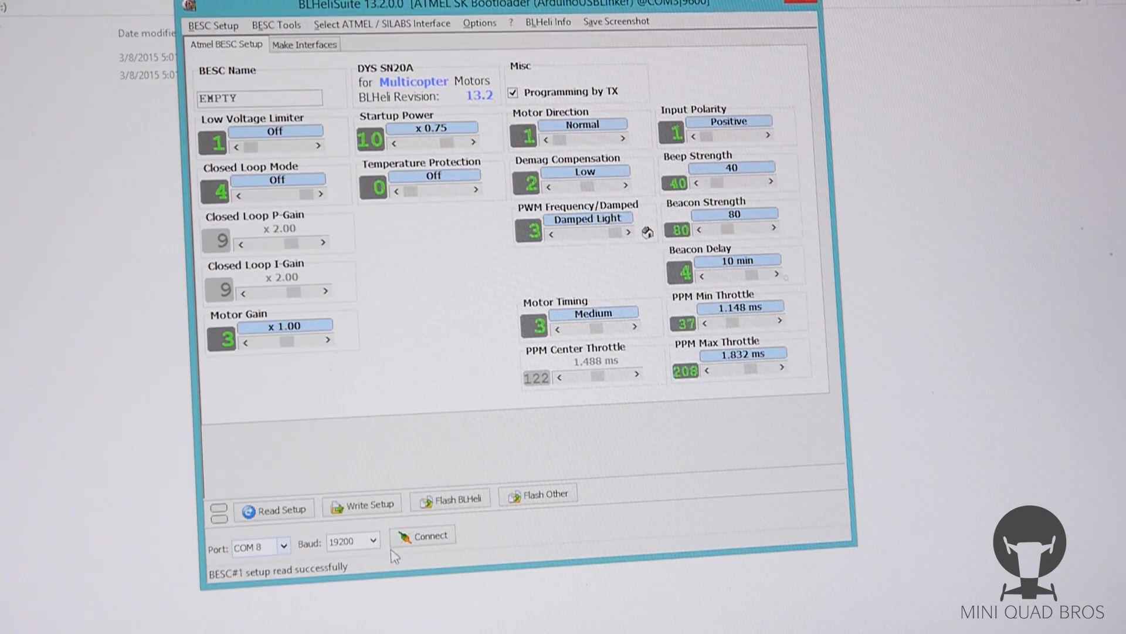
{"action": "left_click", "coordinate": [372, 540]}
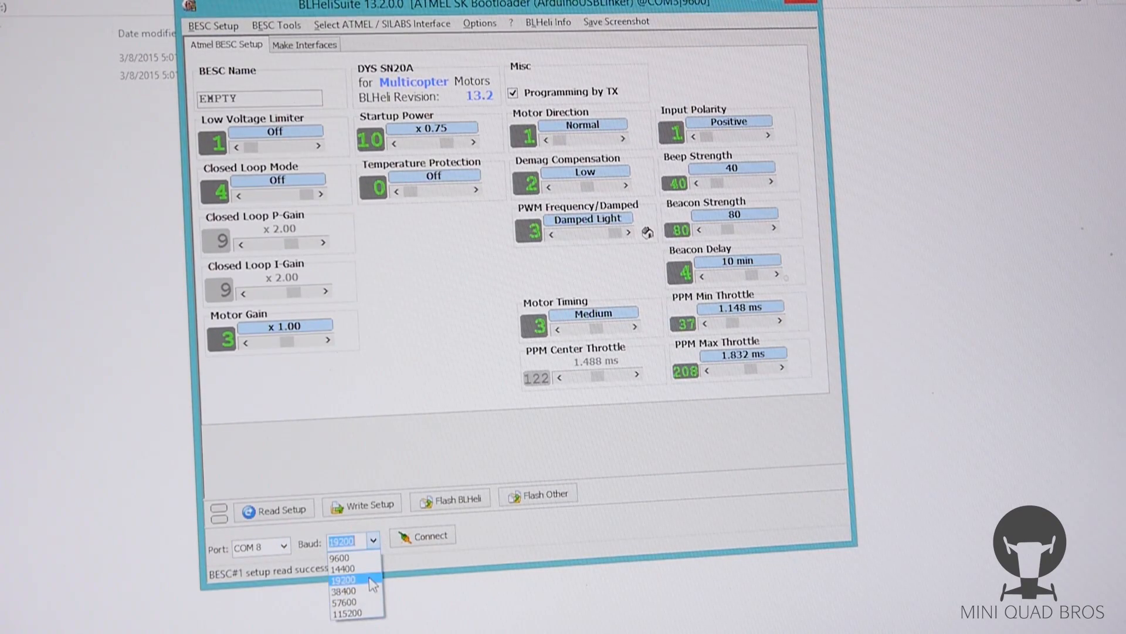
{"action": "left_click", "coordinate": [344, 579]}
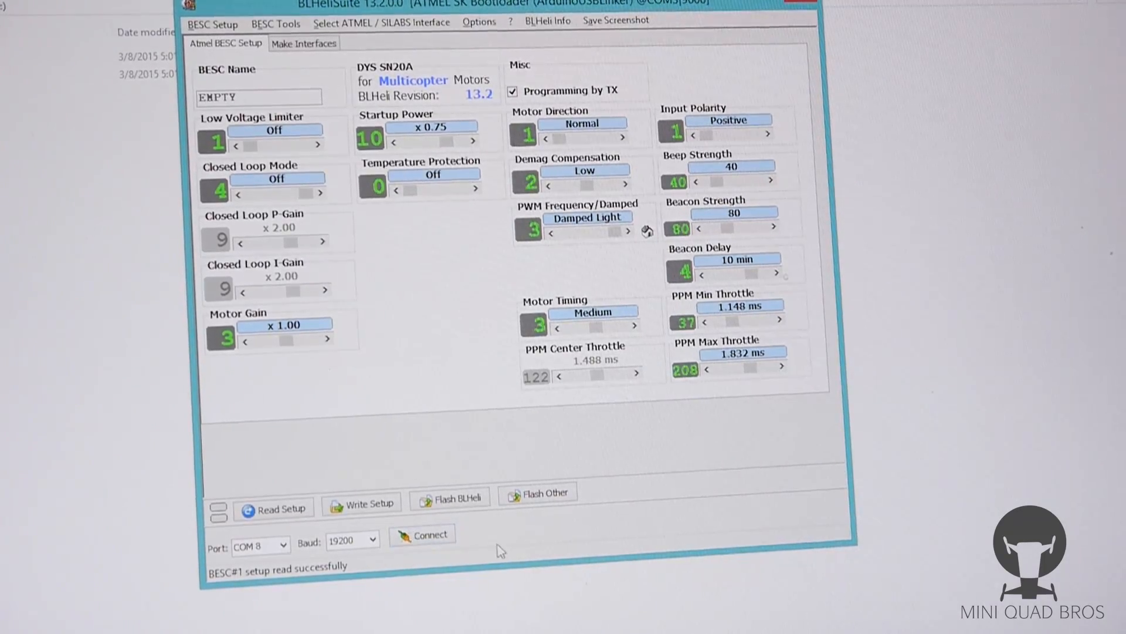
Connect to the ESC over COM 8 through the Arduino linker and dismiss the prompt
{"action": "left_click", "coordinate": [422, 534]}
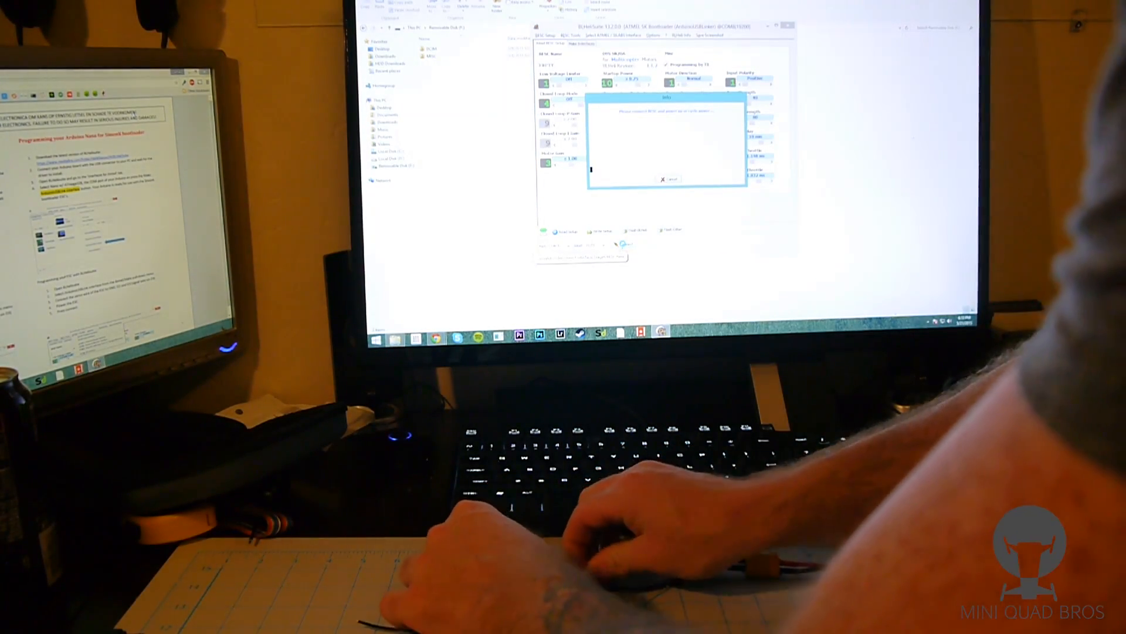
{"action": "left_click", "coordinate": [669, 179]}
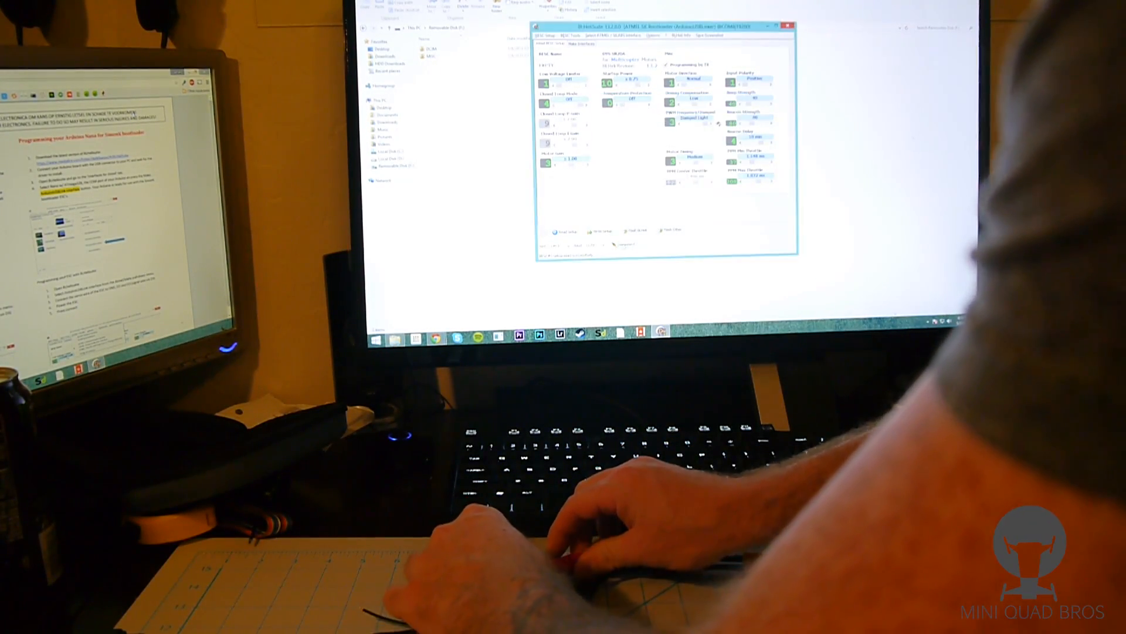